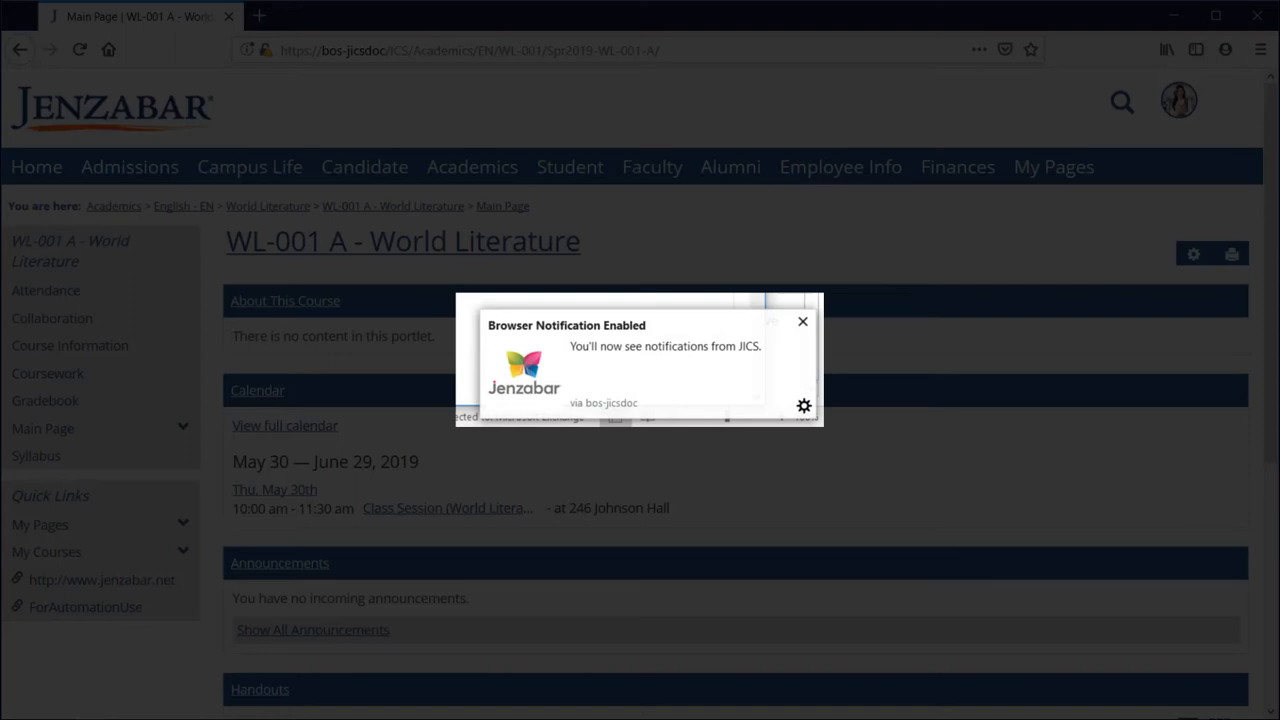
Dismiss the Browser Notification Enabled notice and go to My profile & settings from the avatar menu.
click(802, 320)
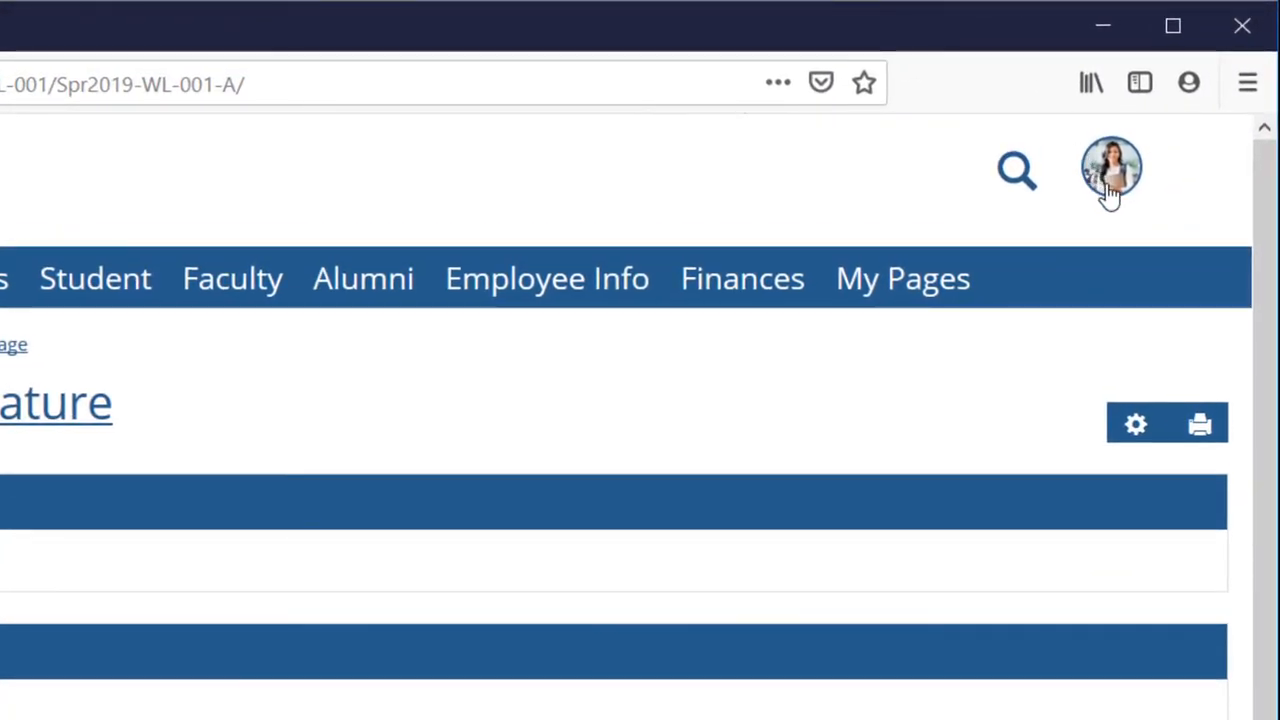
click(1112, 168)
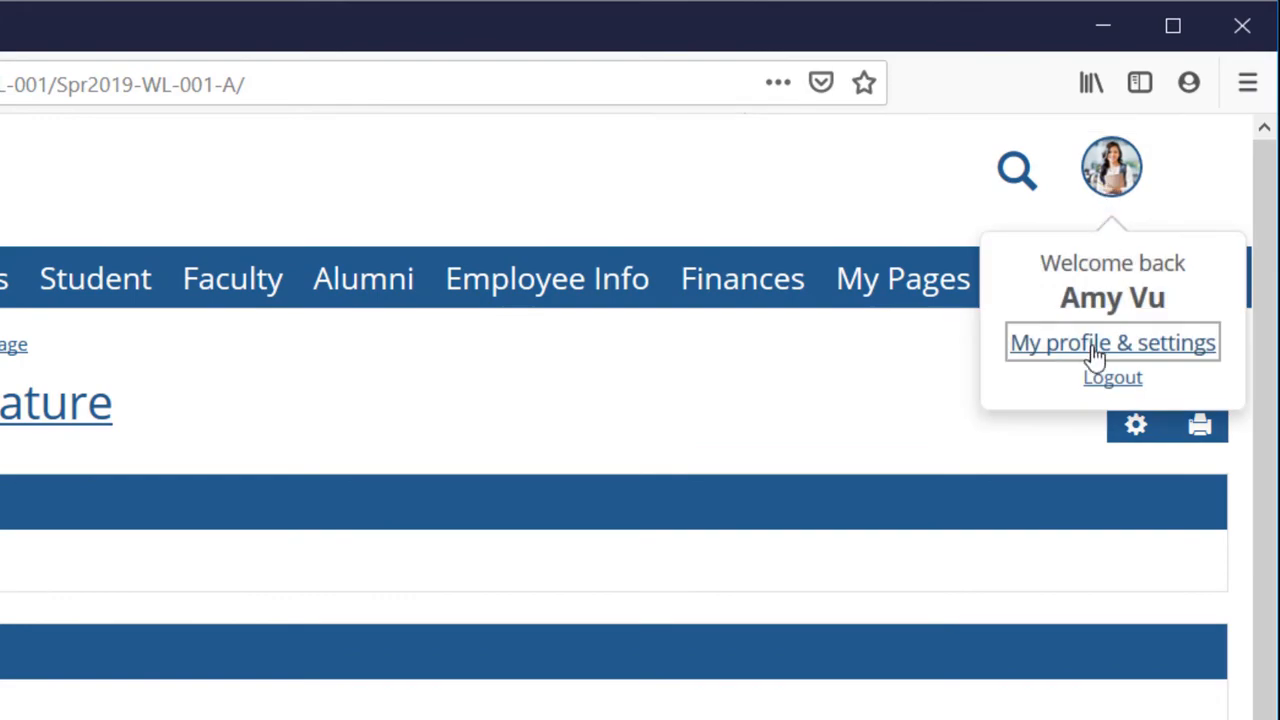
click(1112, 342)
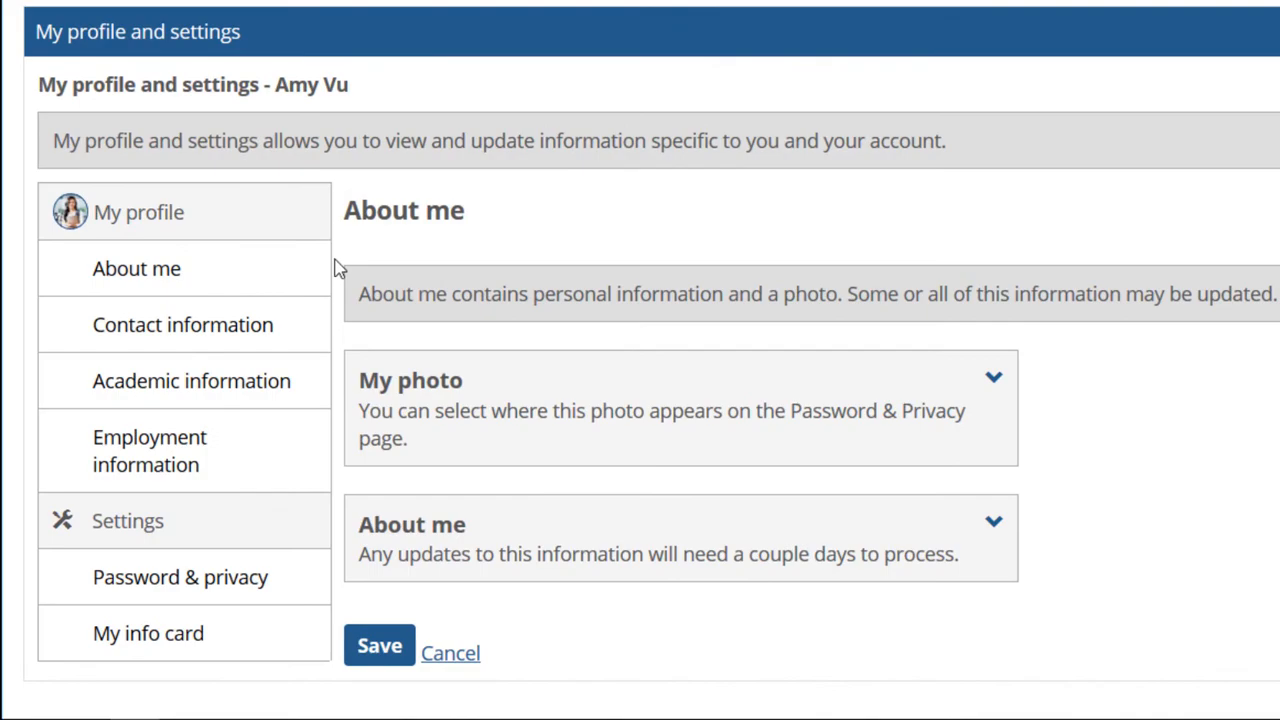
Show the Contact information section and bring the Desktop notifications setting into view.
click(184, 324)
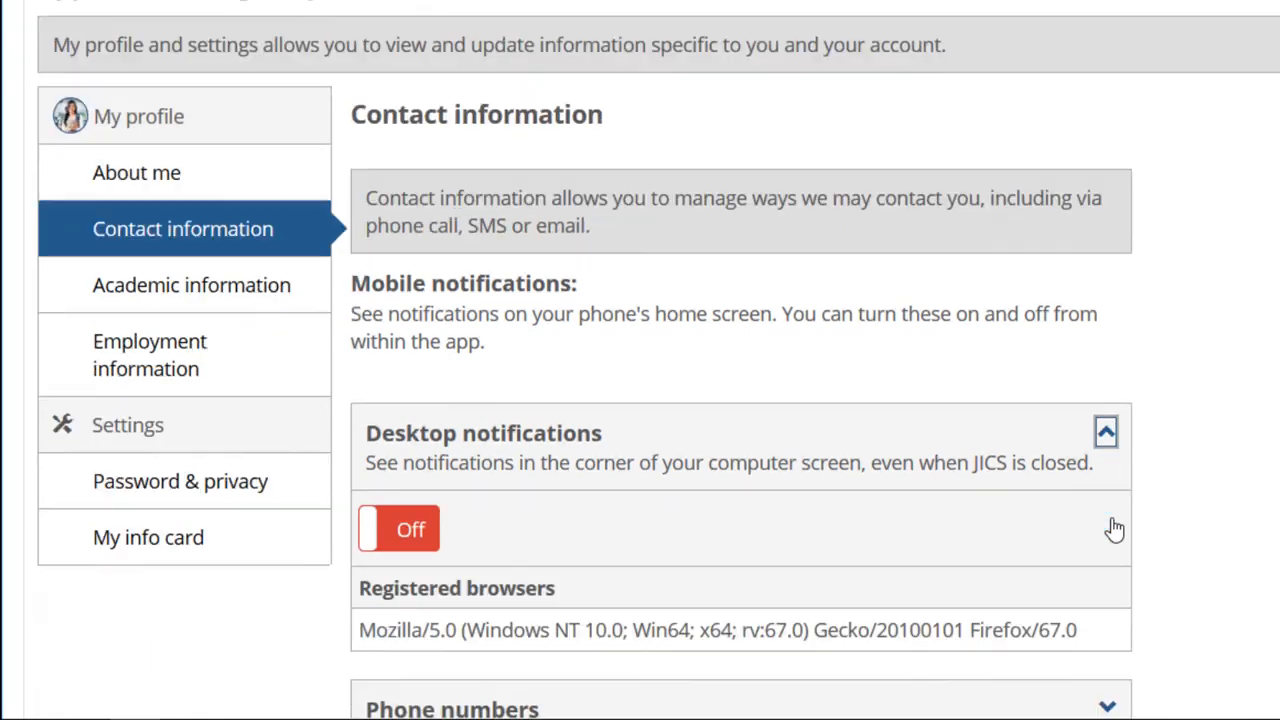
scroll(down, 3)
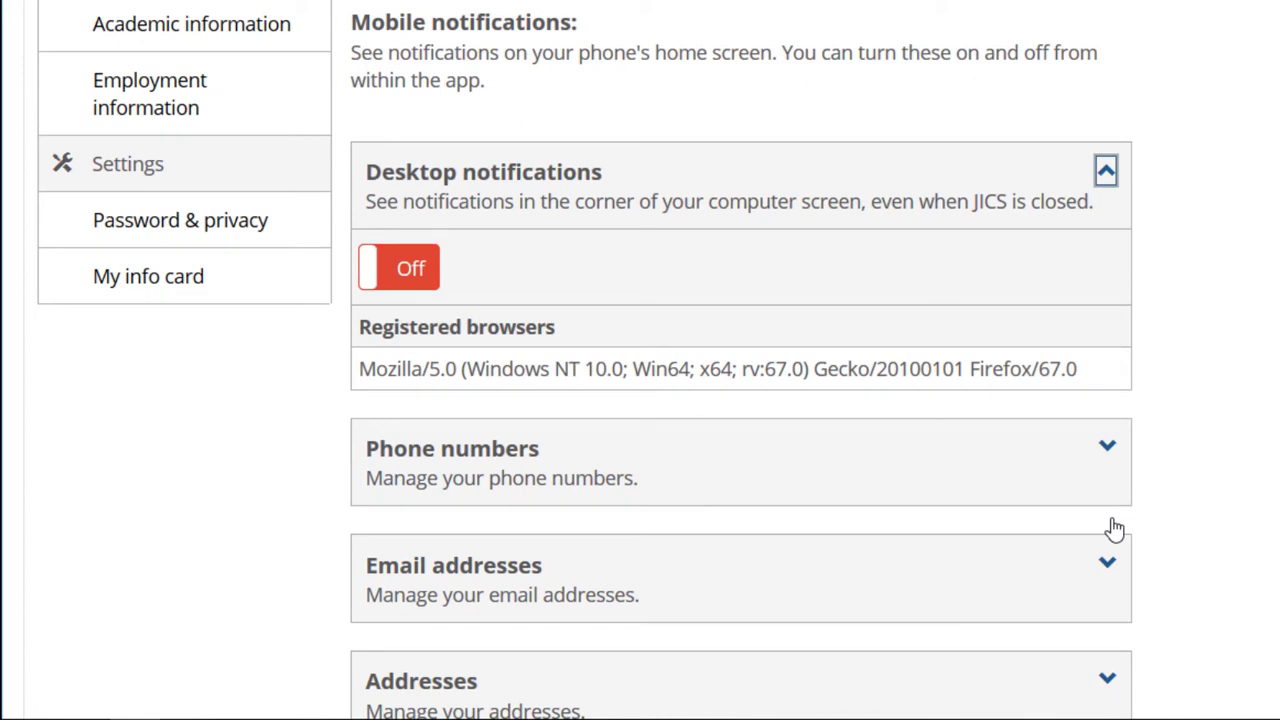
mouse_move(464, 264)
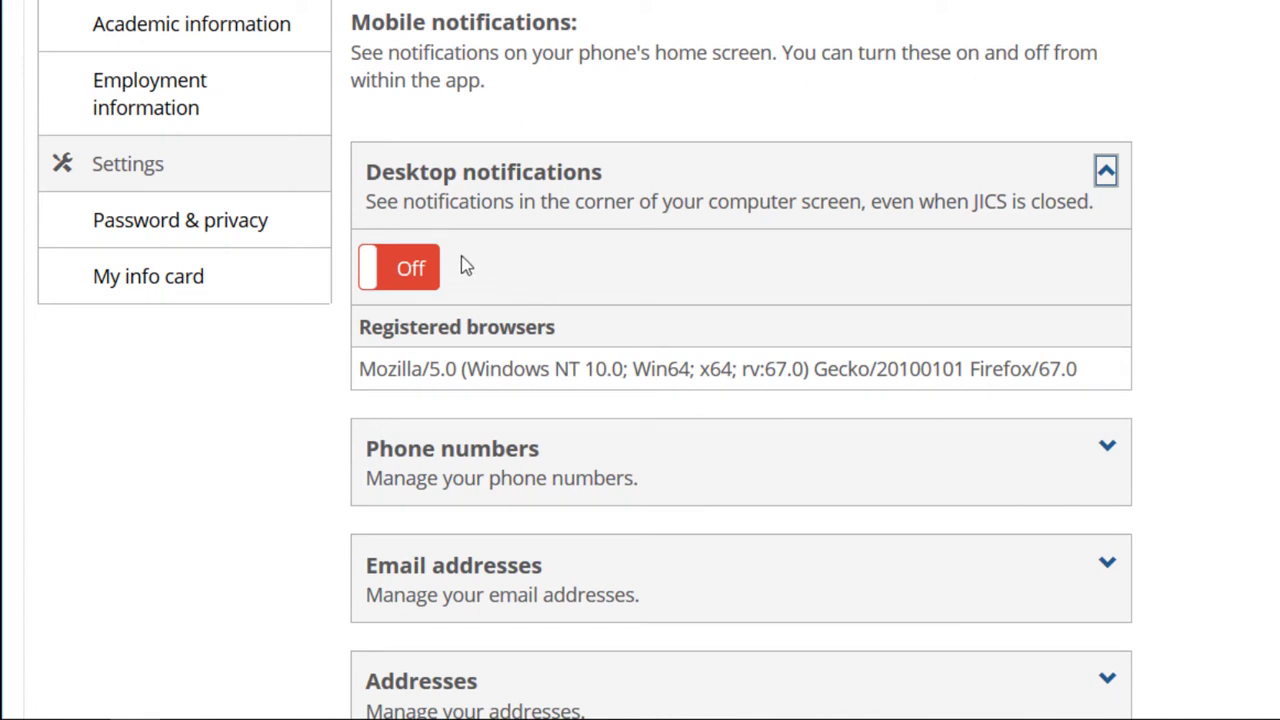
Switch Desktop notifications from Off to On and save the contact information settings.
click(398, 268)
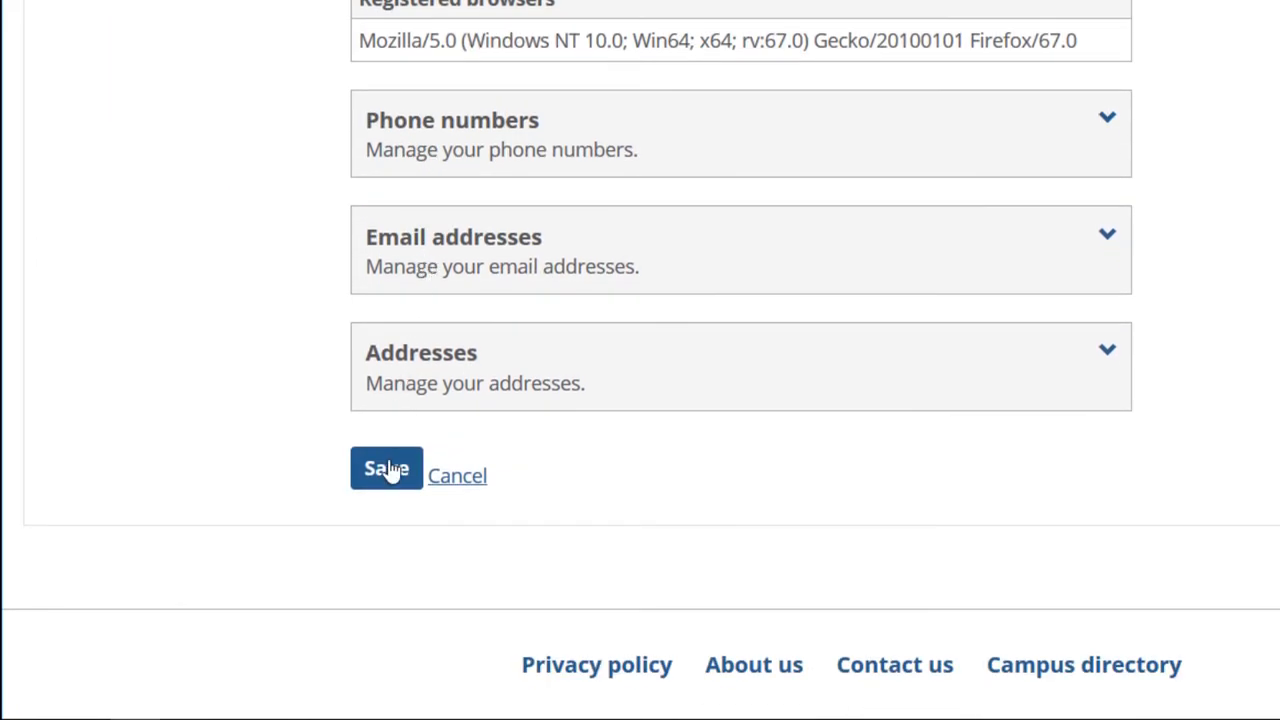
click(386, 468)
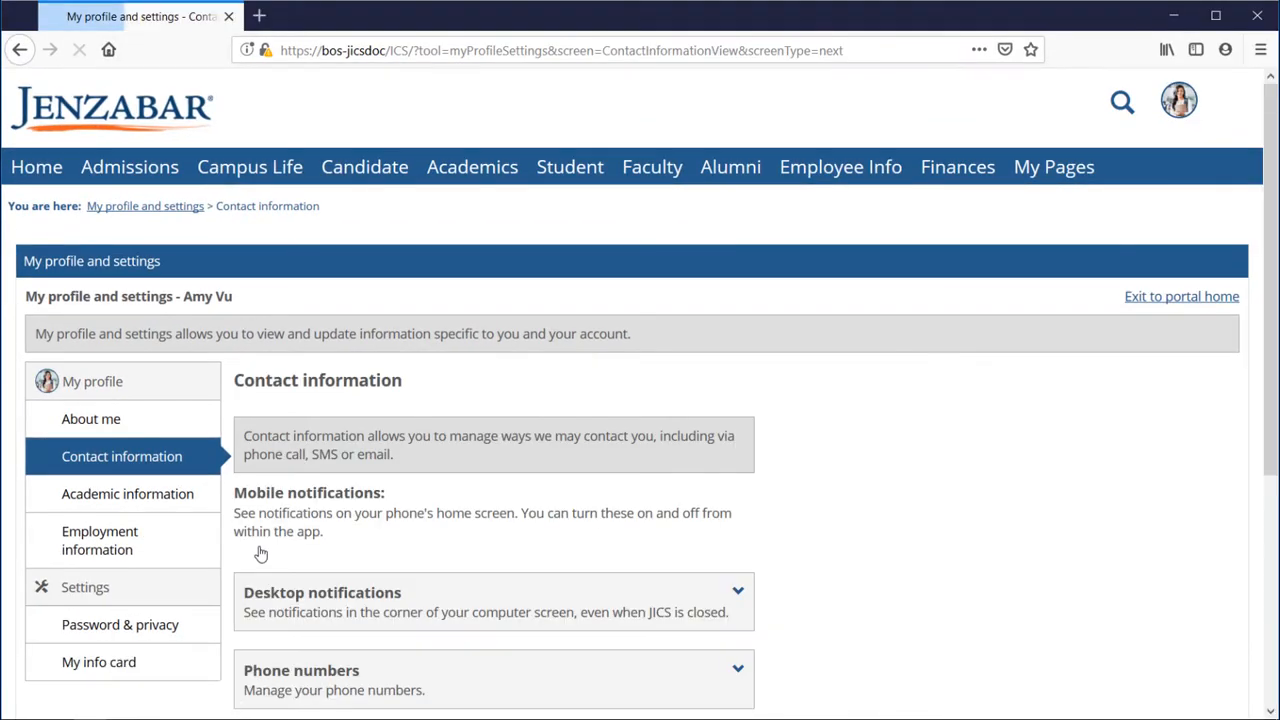